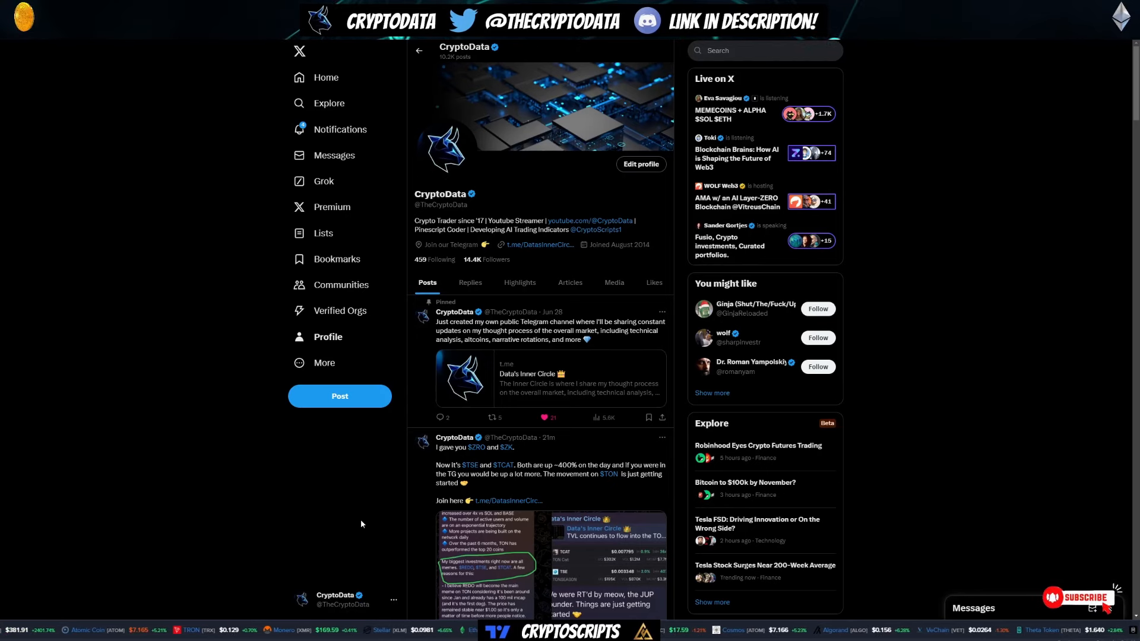
Remove Arbitrum and Optimism from the chain comparison.
{"action": "scroll", "scroll_direction": "down", "scroll_amount": 3}
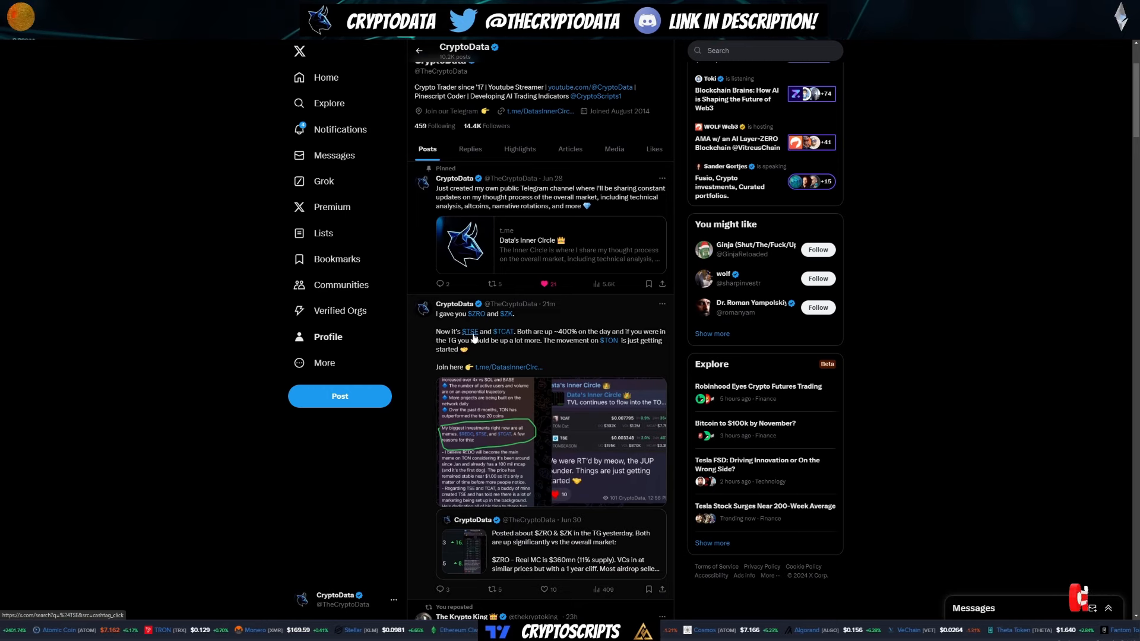
{"action": "scroll", "scroll_direction": "down", "scroll_amount": 3}
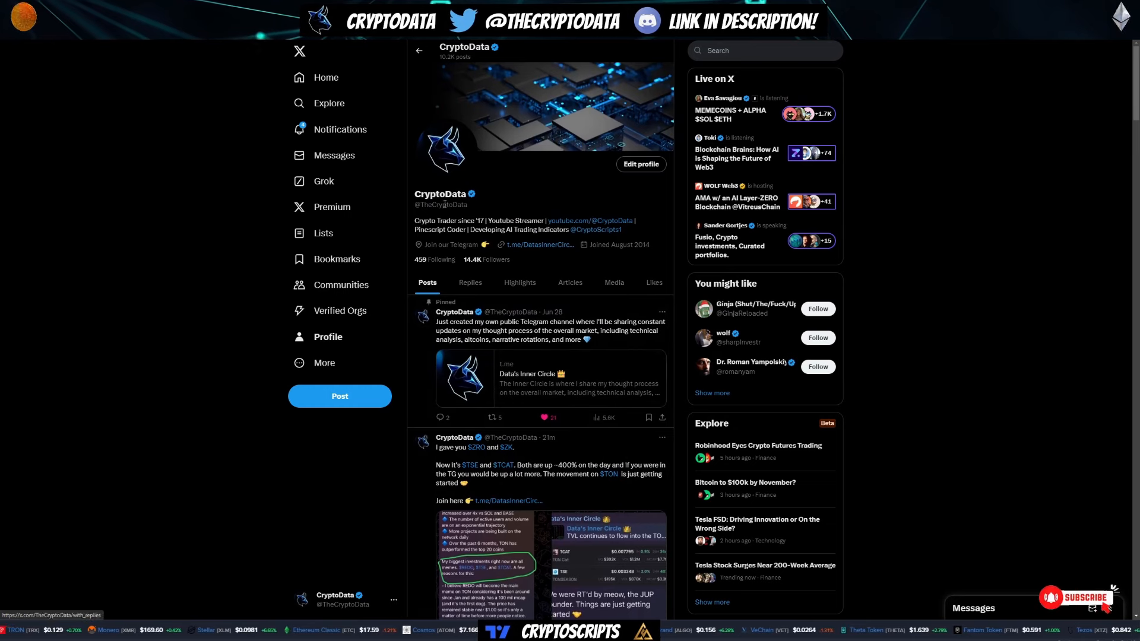
{"action": "scroll", "scroll_direction": "down", "scroll_amount": 3}
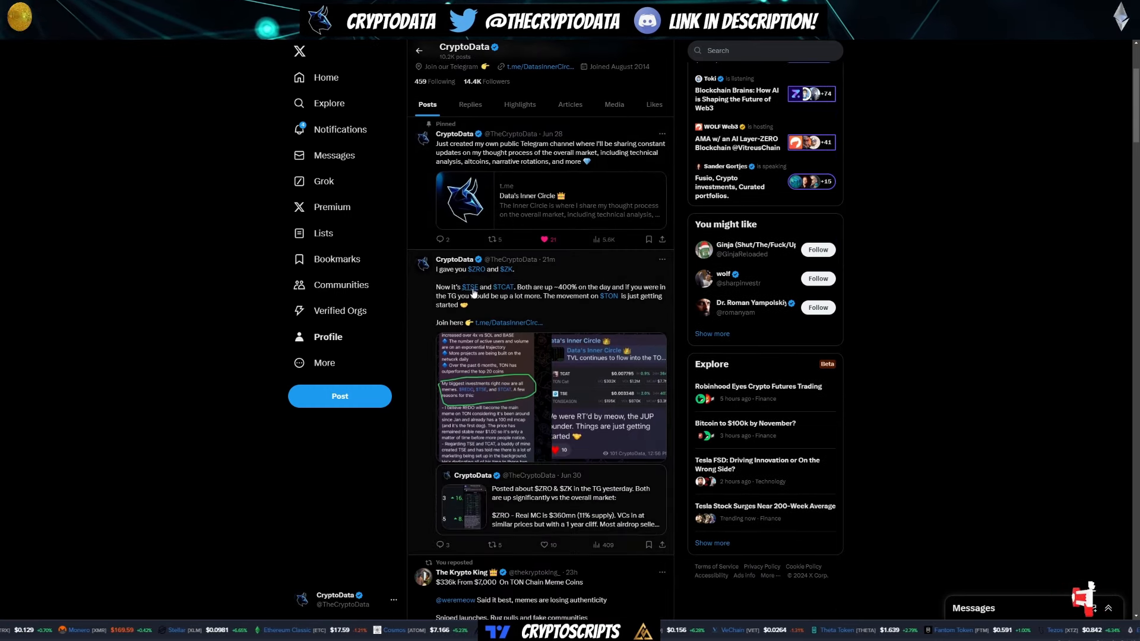
{"action": "scroll", "scroll_direction": "down", "scroll_amount": 3}
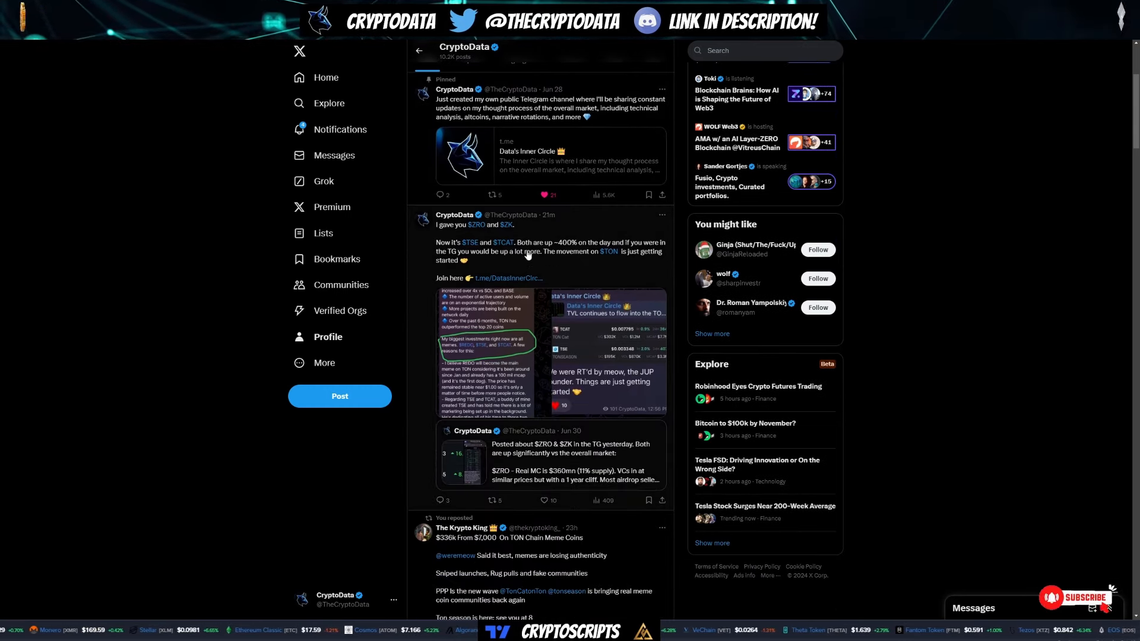
{"action": "mouse_move", "coordinate": [569, 251]}
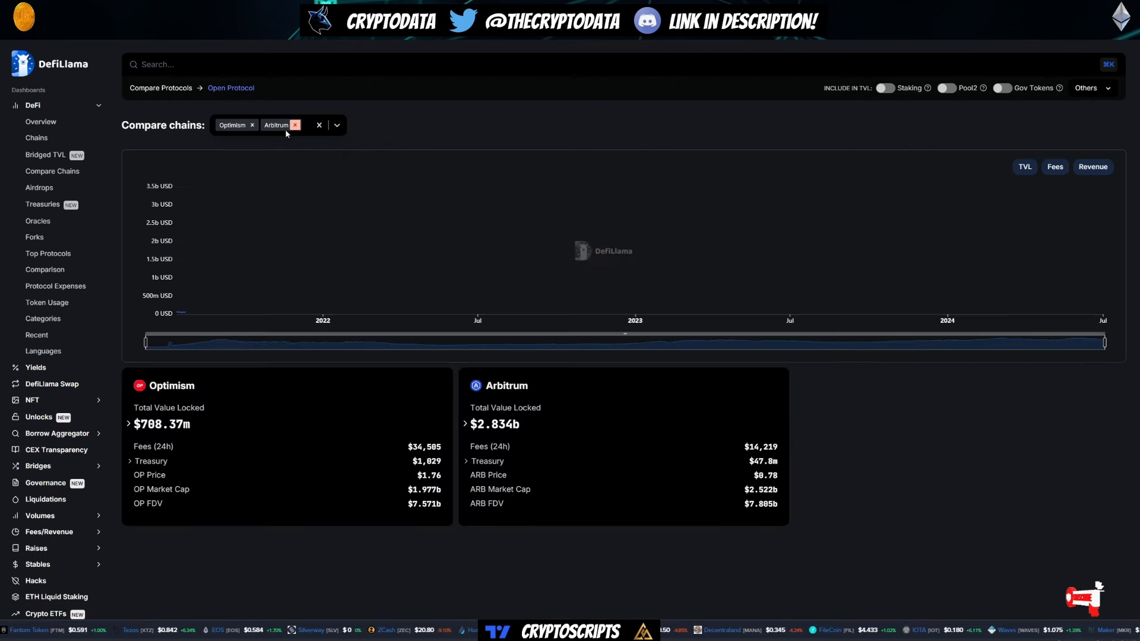
{"action": "left_click", "coordinate": [296, 125]}
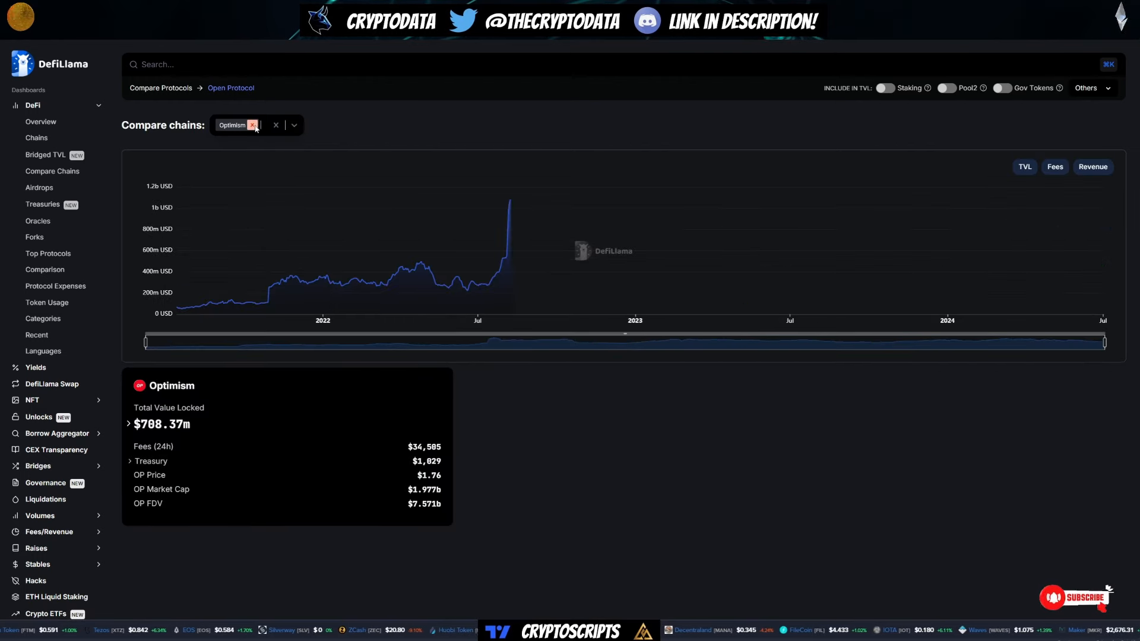
{"action": "left_click", "coordinate": [252, 125]}
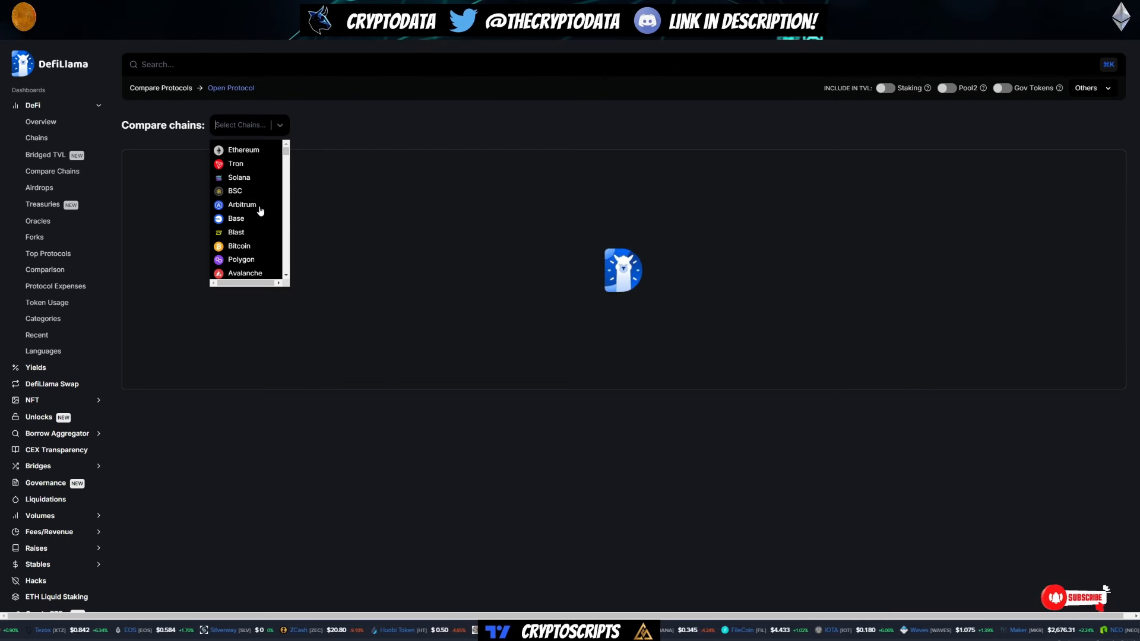
Add Solana, Base and TON to the comparison and narrow the TVL chart to May–July.
{"action": "left_click", "coordinate": [239, 177]}
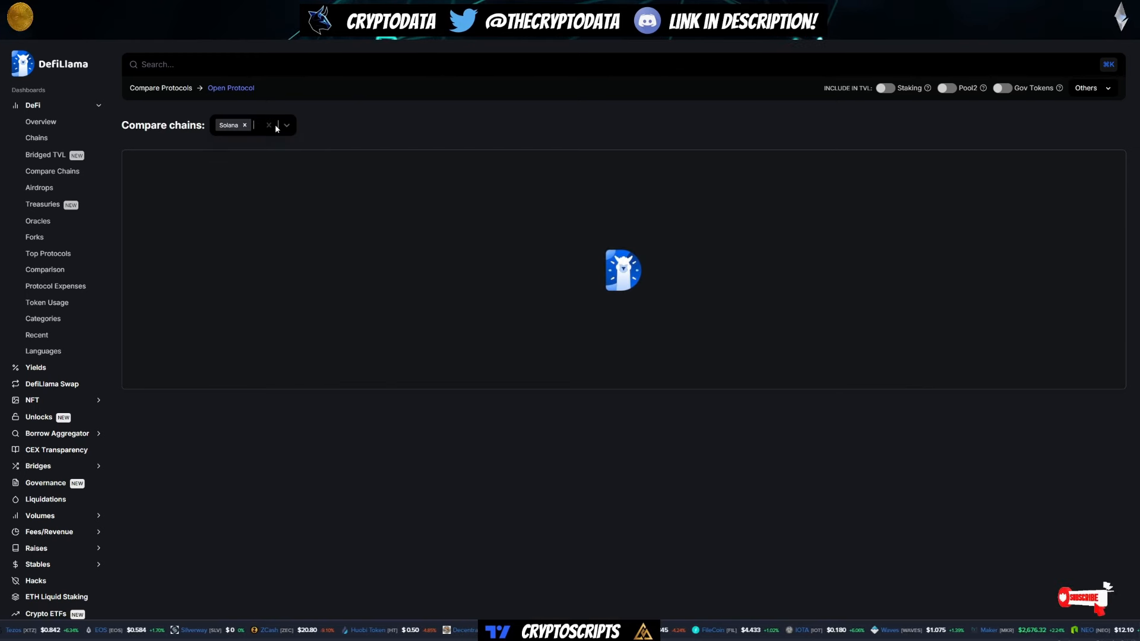
{"action": "left_click", "coordinate": [285, 125]}
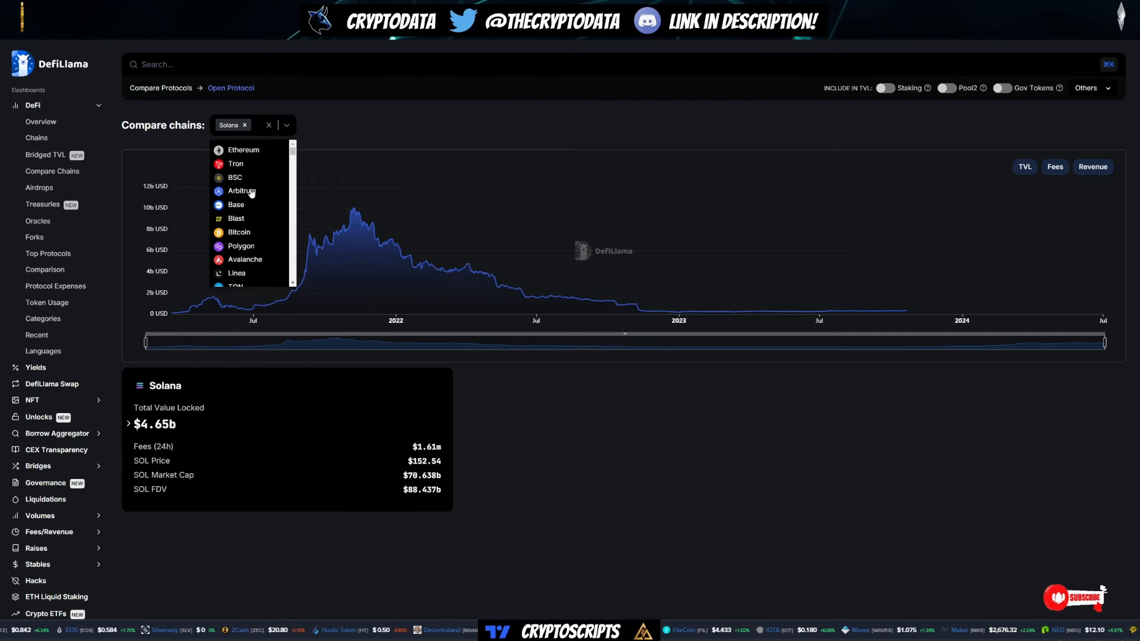
{"action": "left_click", "coordinate": [235, 204]}
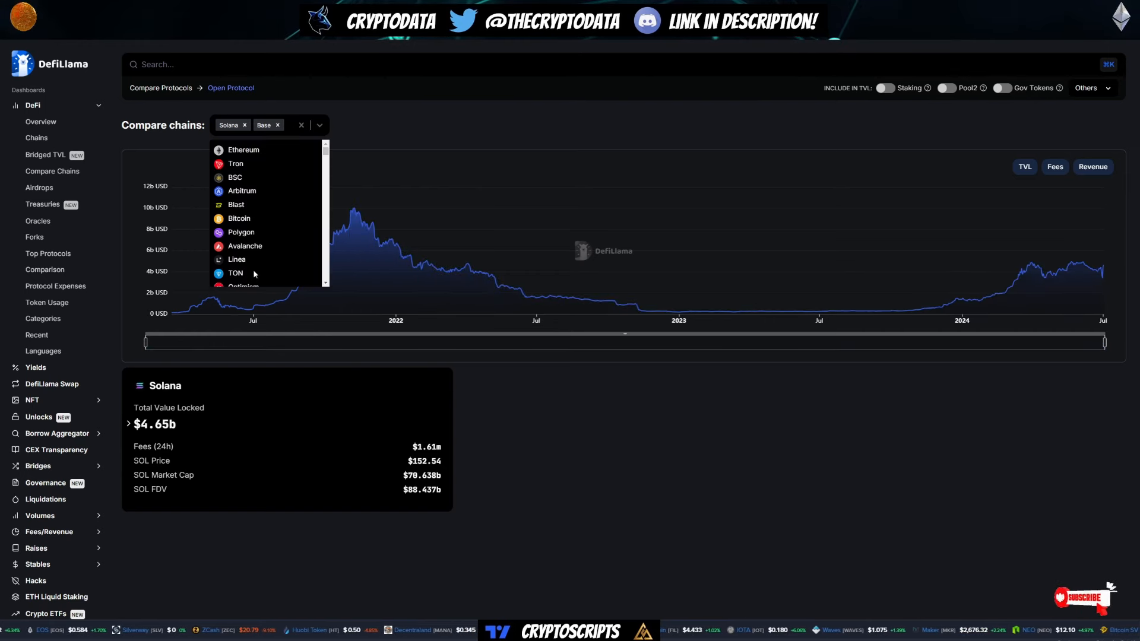
{"action": "left_click", "coordinate": [235, 273]}
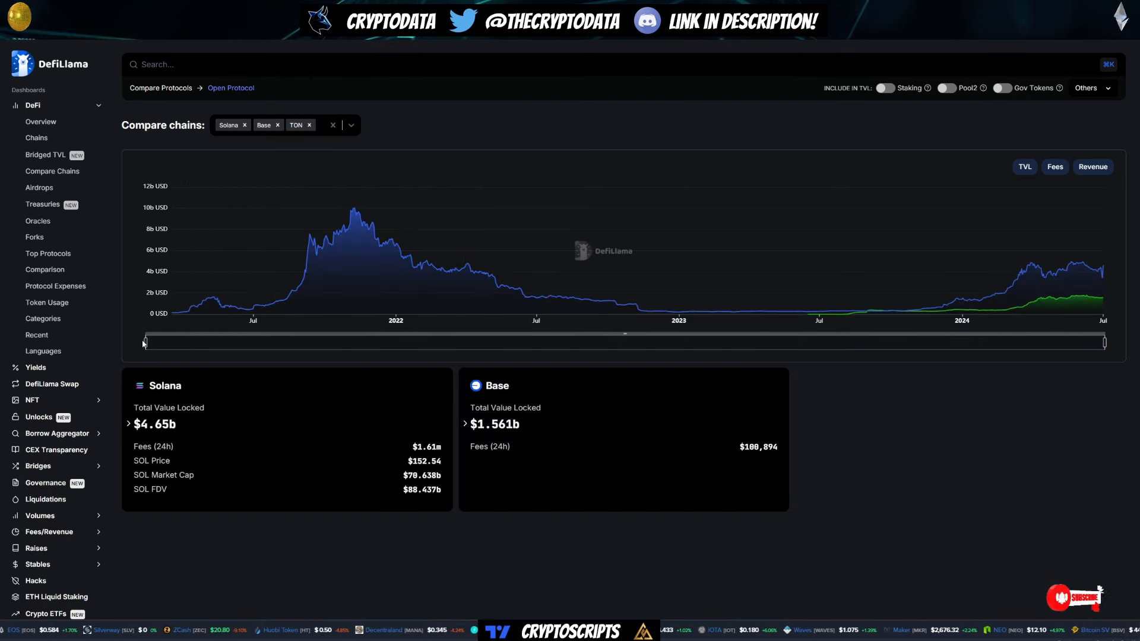
{"action": "left_click_drag", "start_coordinate": [143, 342], "coordinate": [1051, 342]}
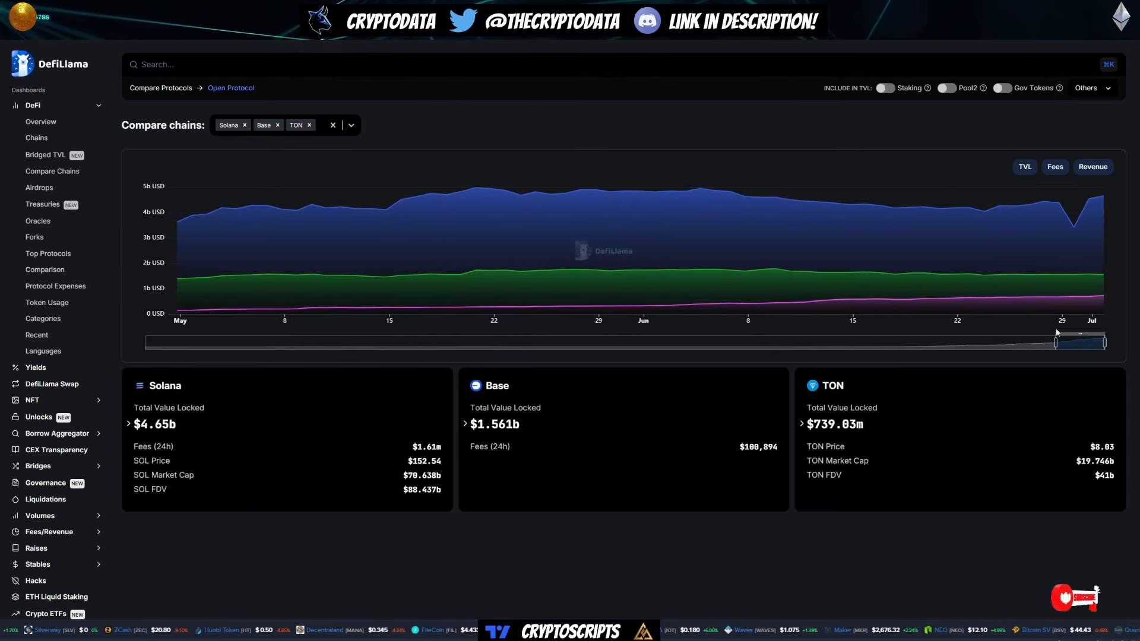
{"action": "mouse_move", "coordinate": [201, 320]}
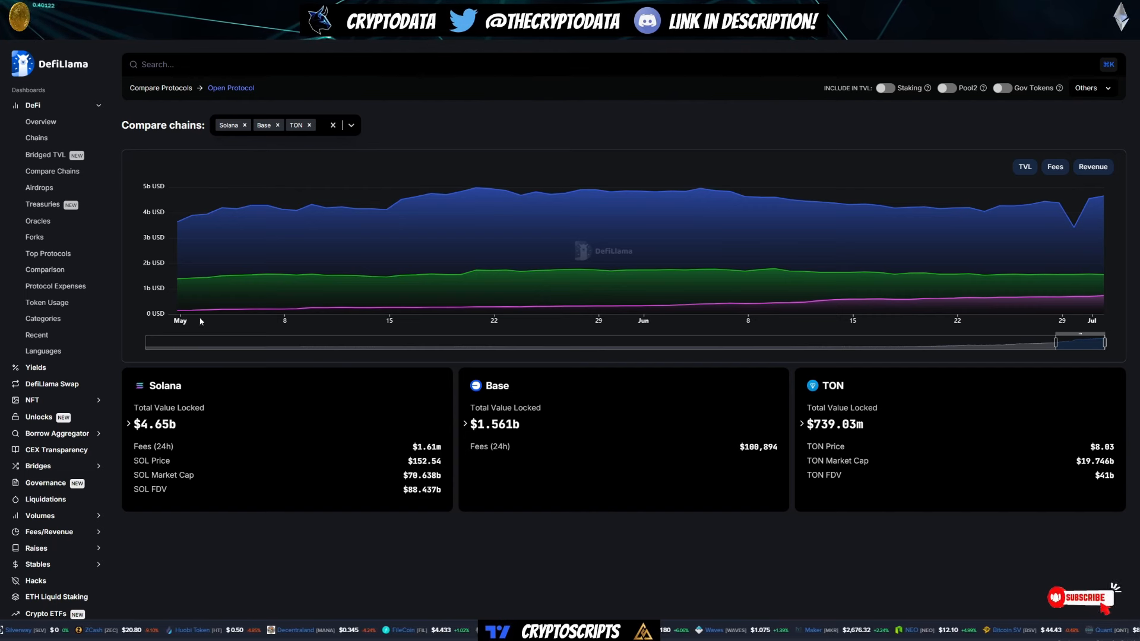
{"action": "mouse_move", "coordinate": [176, 298]}
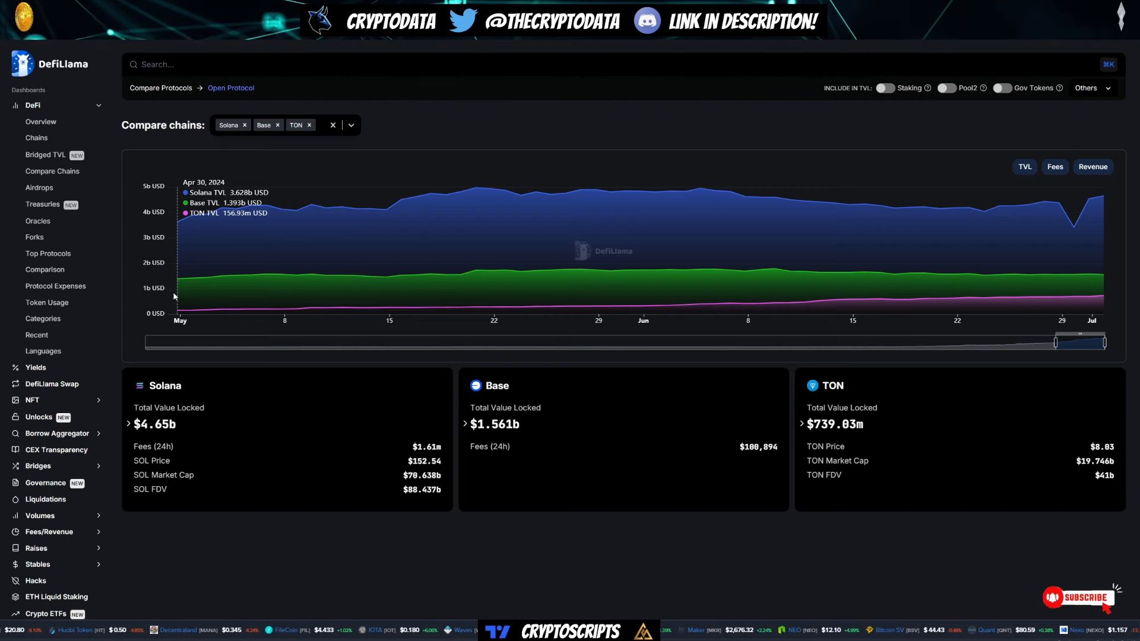
{"action": "mouse_move", "coordinate": [935, 269]}
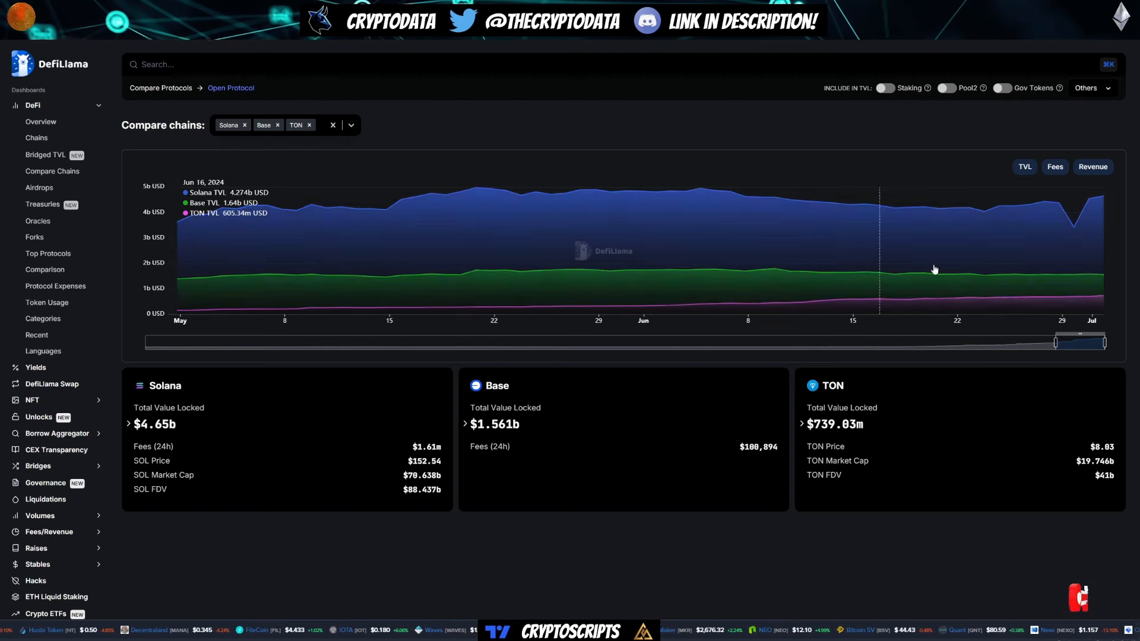
{"action": "mouse_move", "coordinate": [1100, 283]}
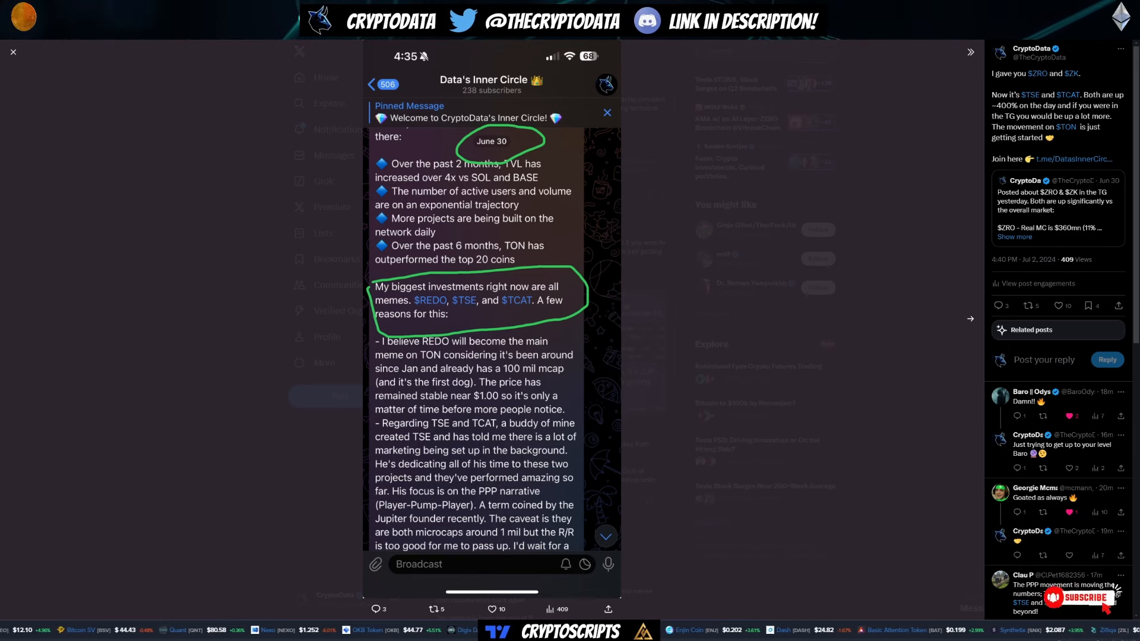
{"action": "left_click", "coordinate": [12, 51]}
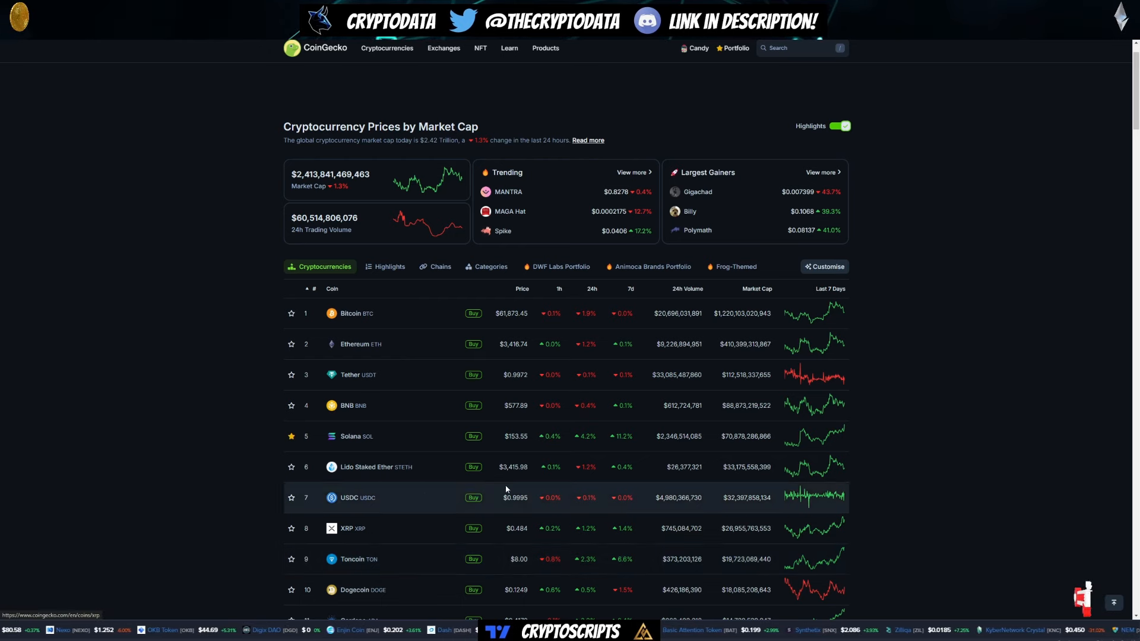
Show Toncoin's price chart over the past year from the market-cap list.
{"action": "left_click", "coordinate": [352, 560]}
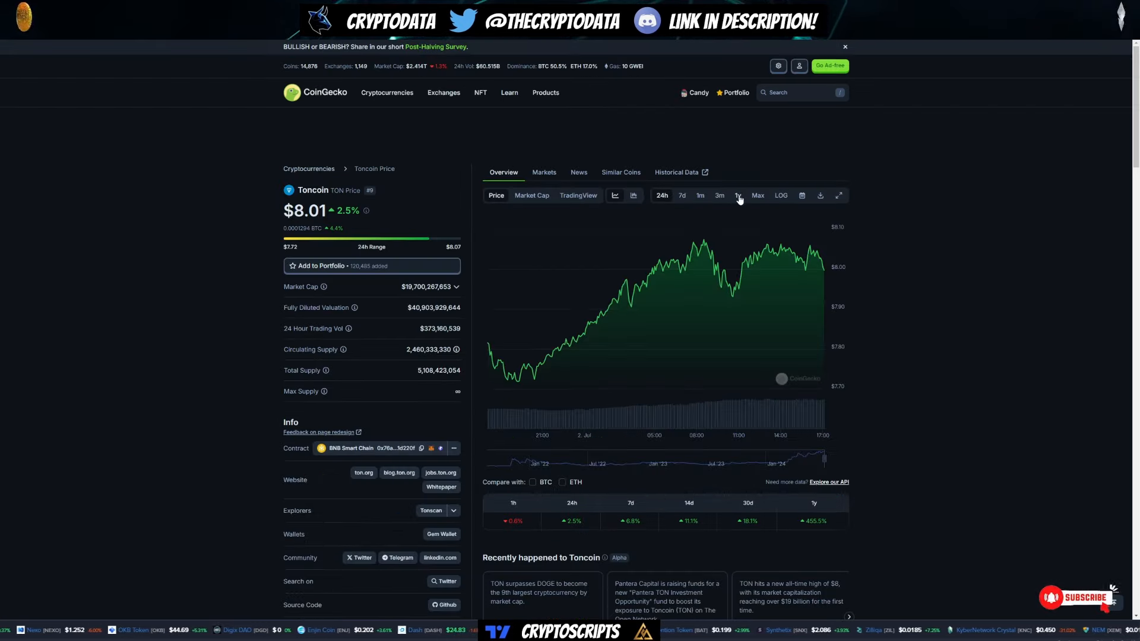
{"action": "left_click", "coordinate": [737, 195]}
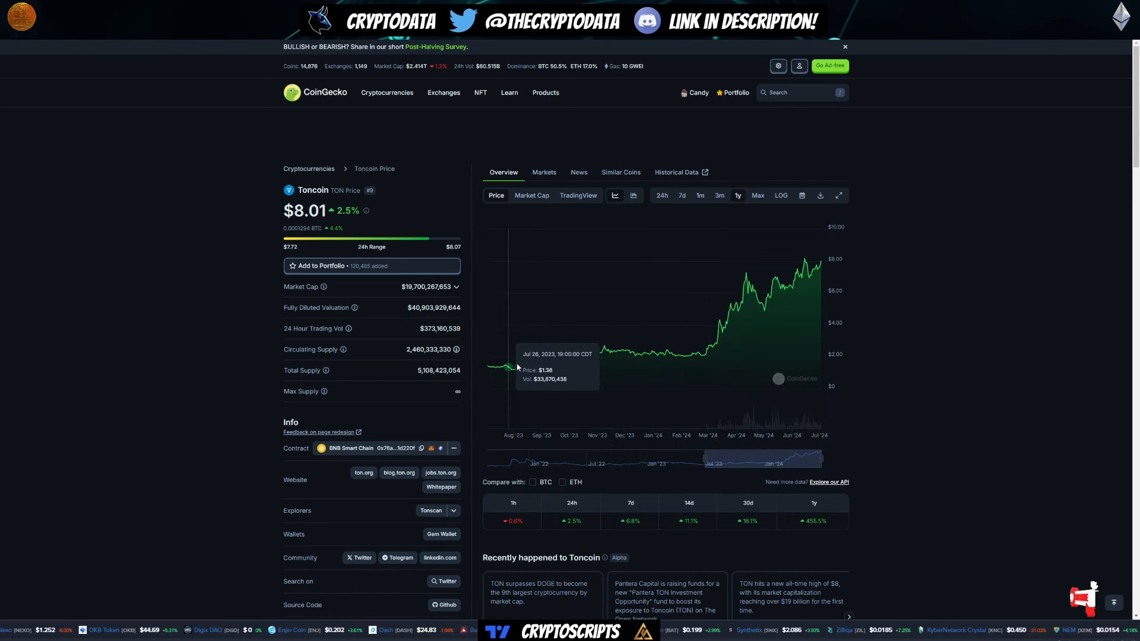
{"action": "mouse_move", "coordinate": [650, 343]}
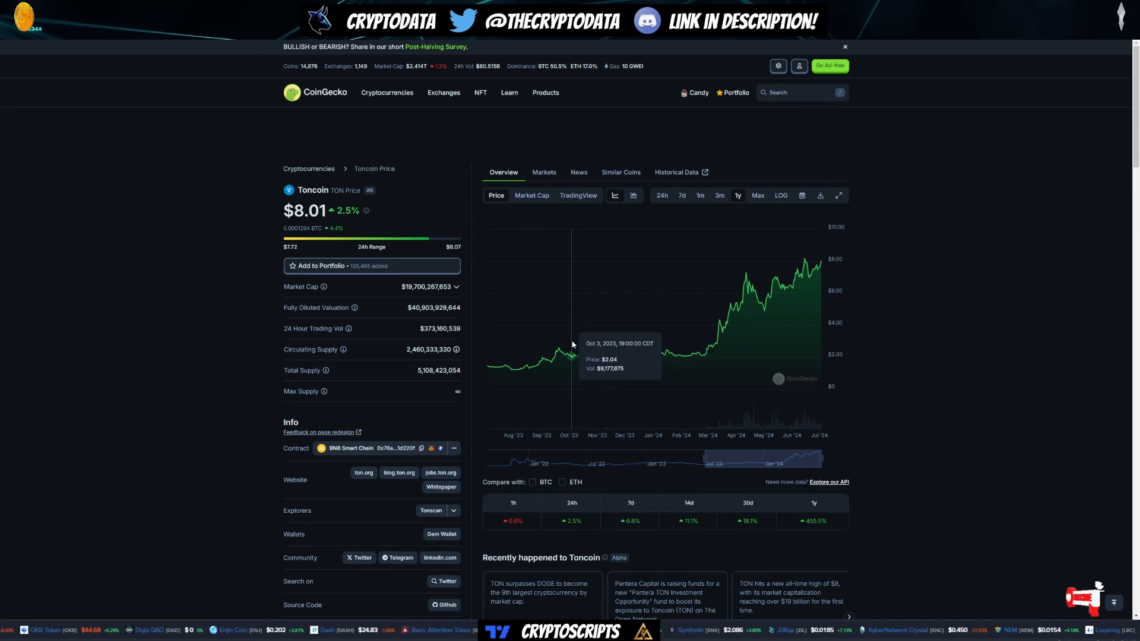
{"action": "mouse_move", "coordinate": [833, 278]}
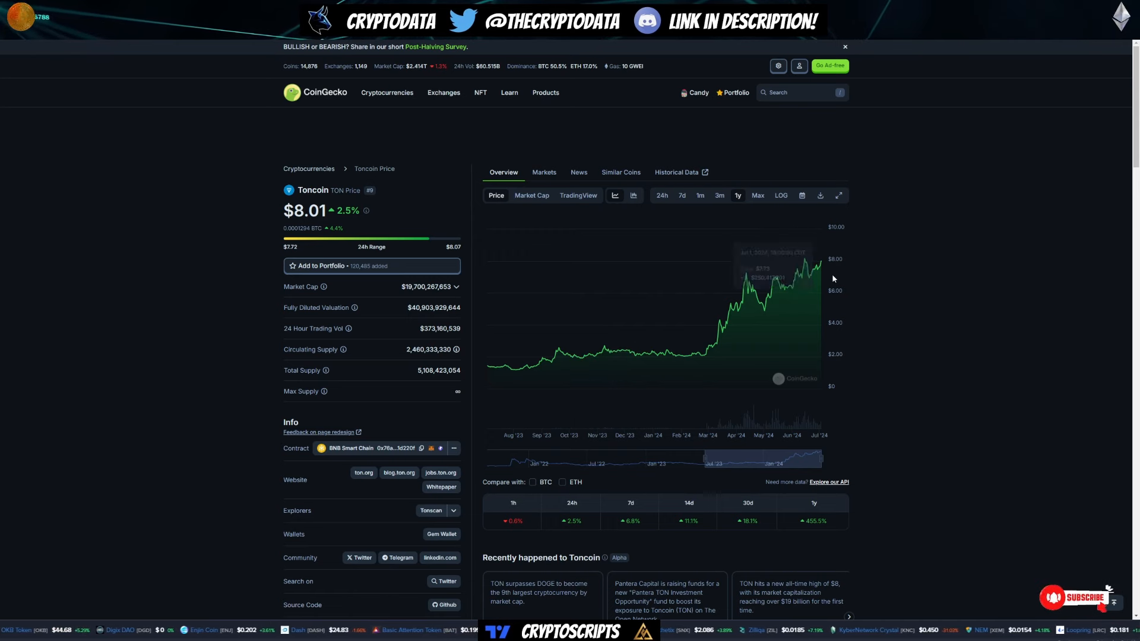
{"action": "mouse_move", "coordinate": [644, 342]}
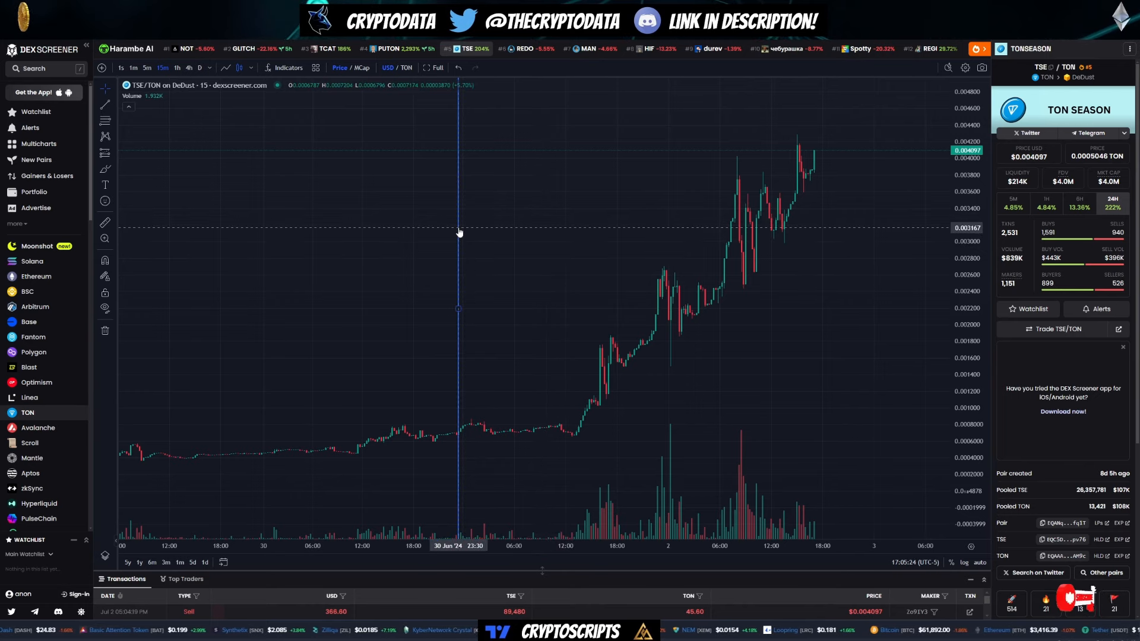
{"action": "mouse_move", "coordinate": [458, 437]}
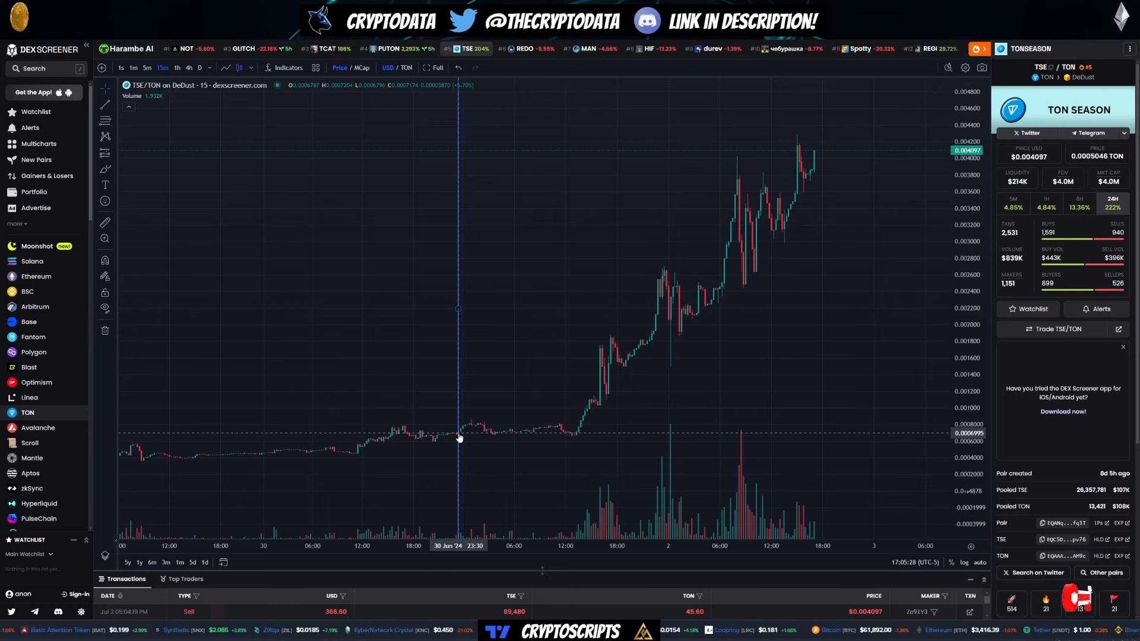
{"action": "mouse_move", "coordinate": [829, 168]}
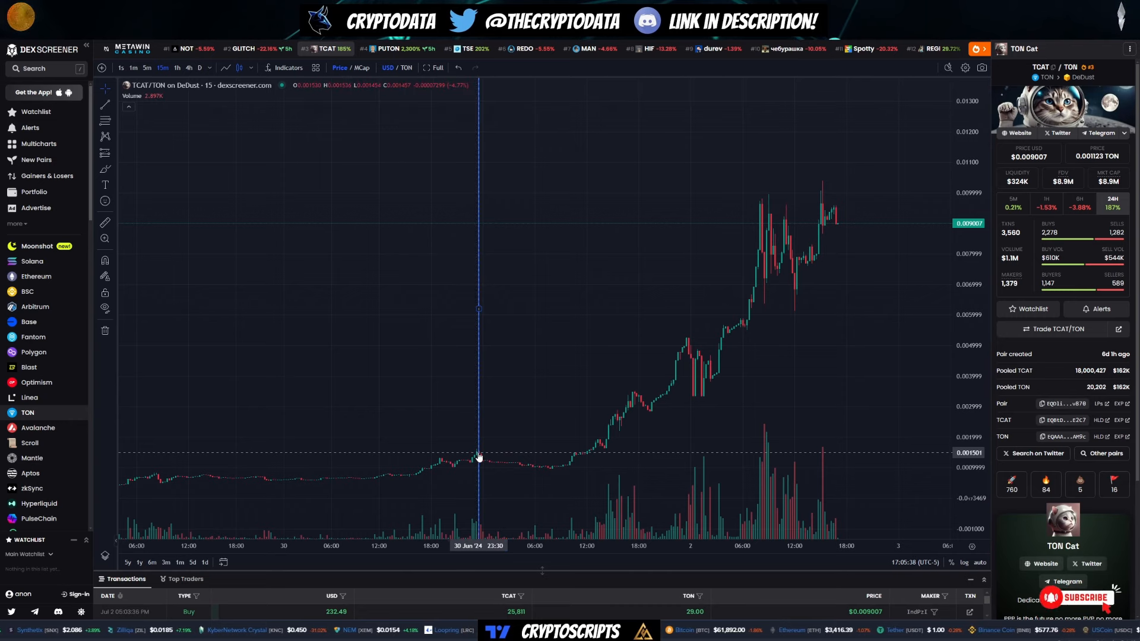
{"action": "mouse_move", "coordinate": [878, 224]}
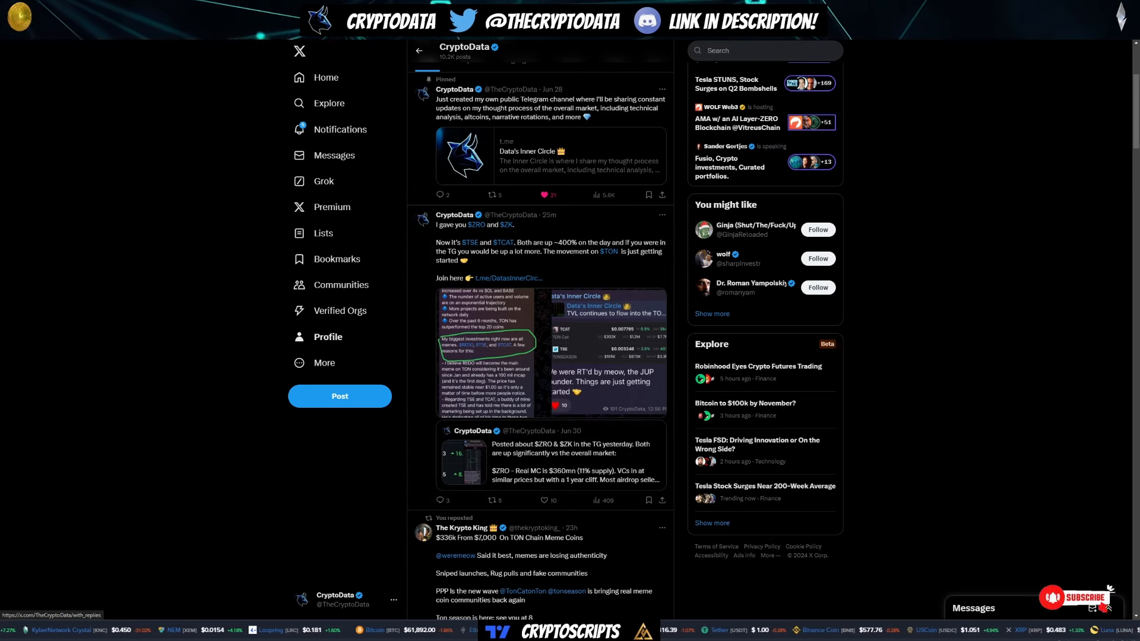
Go to the meow profile mentioned in CryptoData's repost.
{"action": "left_click", "coordinate": [471, 555]}
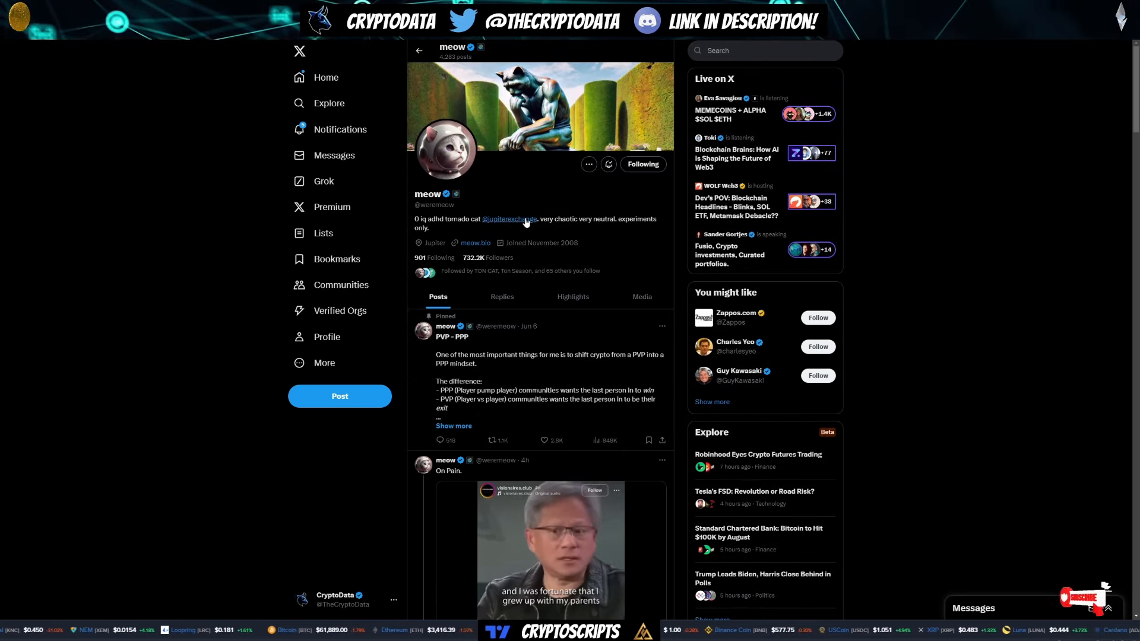
{"action": "mouse_move", "coordinate": [510, 218]}
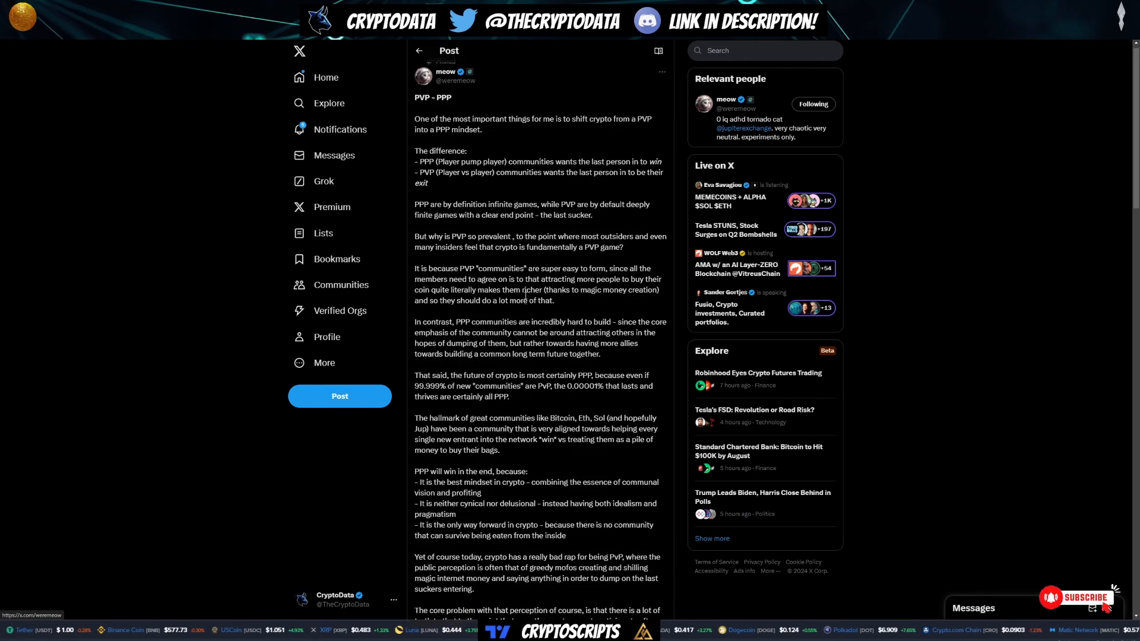
Scroll down meow's profile past the pinned PVP - PPP post.
{"action": "scroll", "scroll_direction": "down", "scroll_amount": 3}
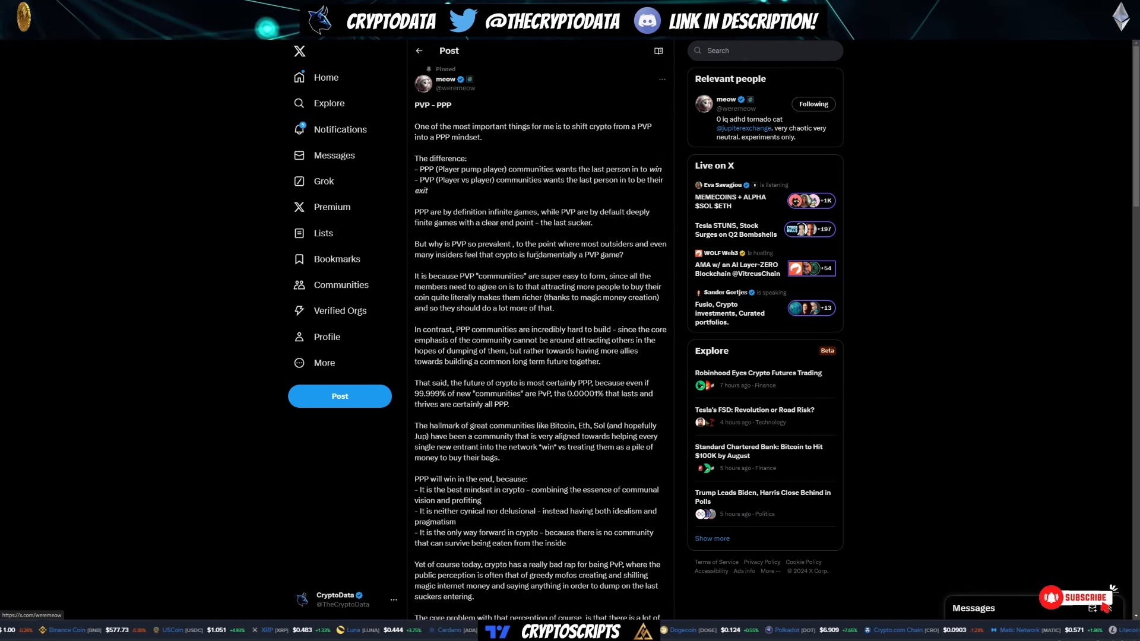
{"action": "mouse_move", "coordinate": [558, 82]}
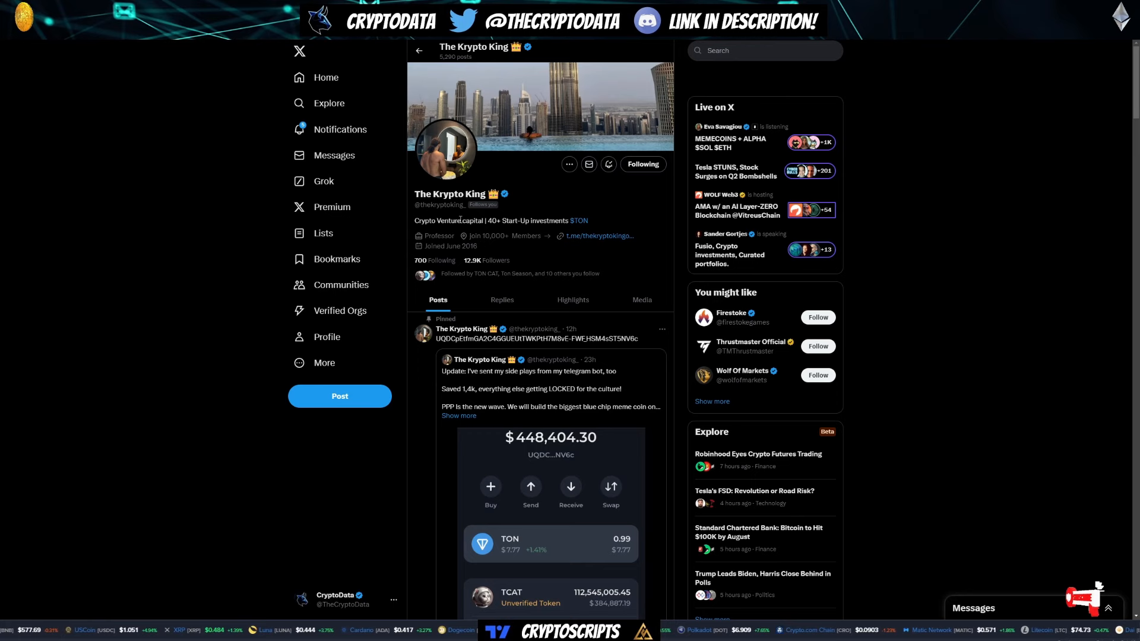
{"action": "scroll", "scroll_direction": "down", "scroll_amount": 3}
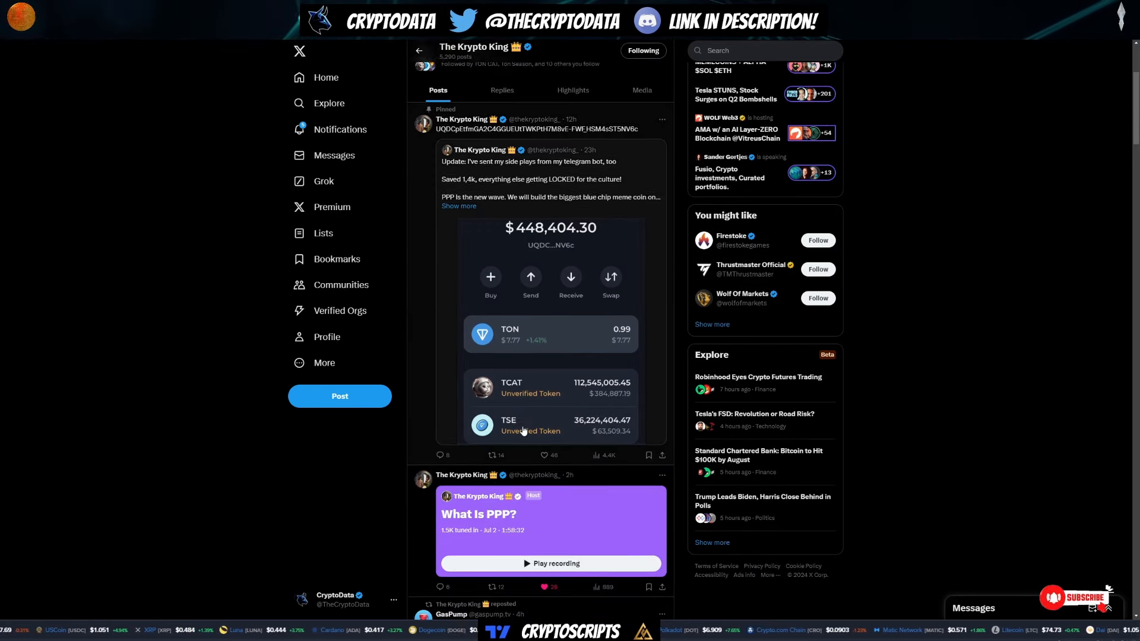
{"action": "scroll", "scroll_direction": "down", "scroll_amount": 3}
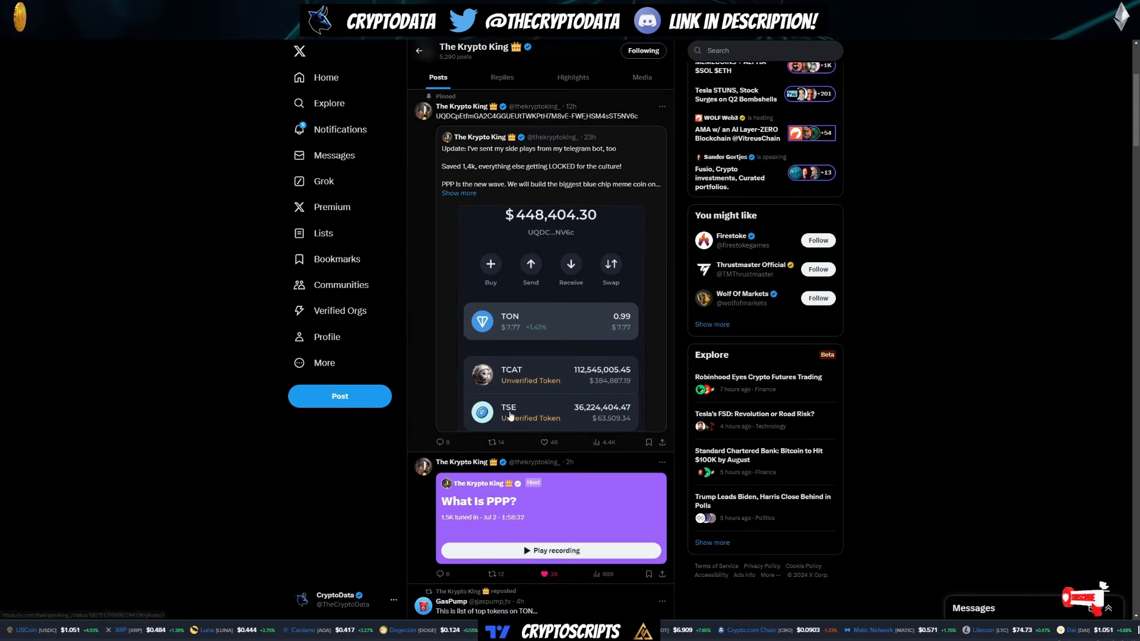
{"action": "scroll", "scroll_direction": "down", "scroll_amount": 3}
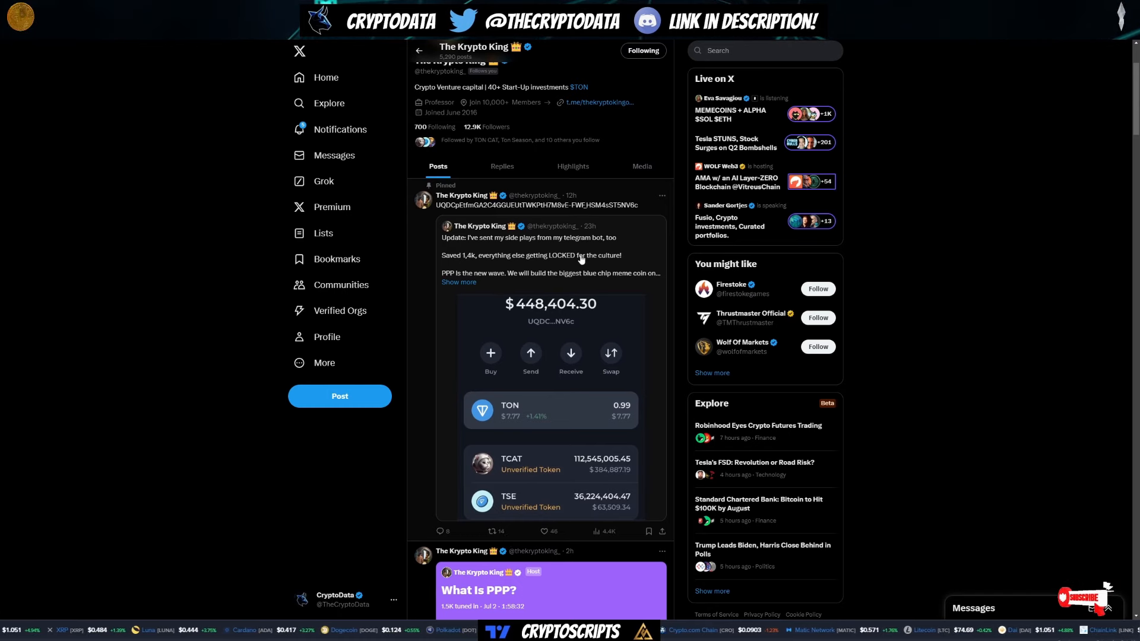
{"action": "mouse_move", "coordinate": [587, 305]}
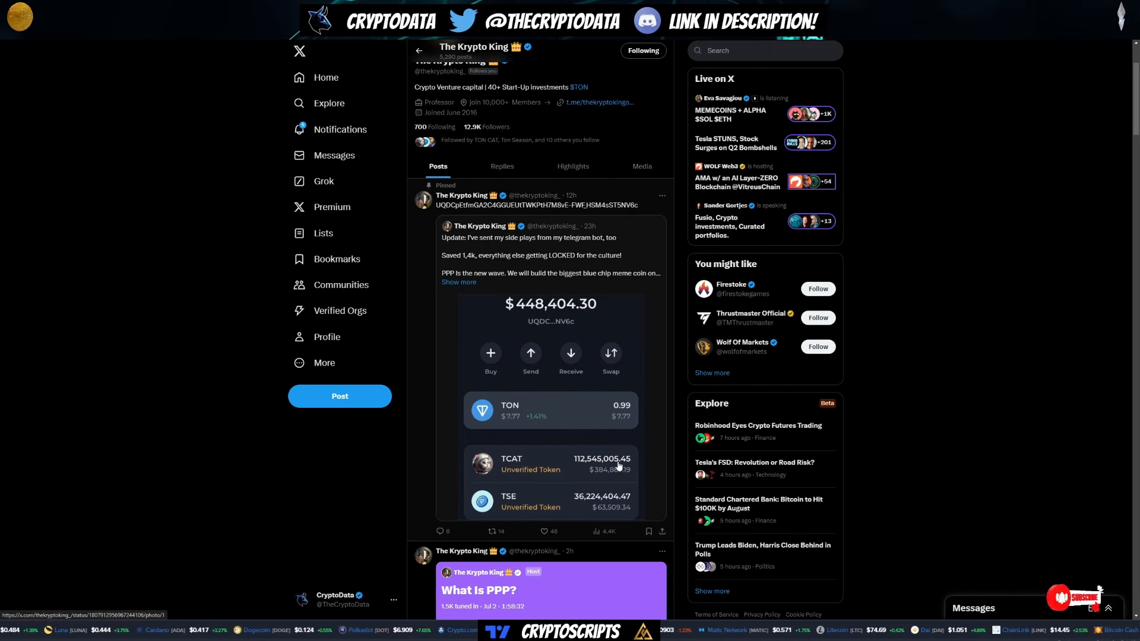
{"action": "mouse_move", "coordinate": [604, 342]}
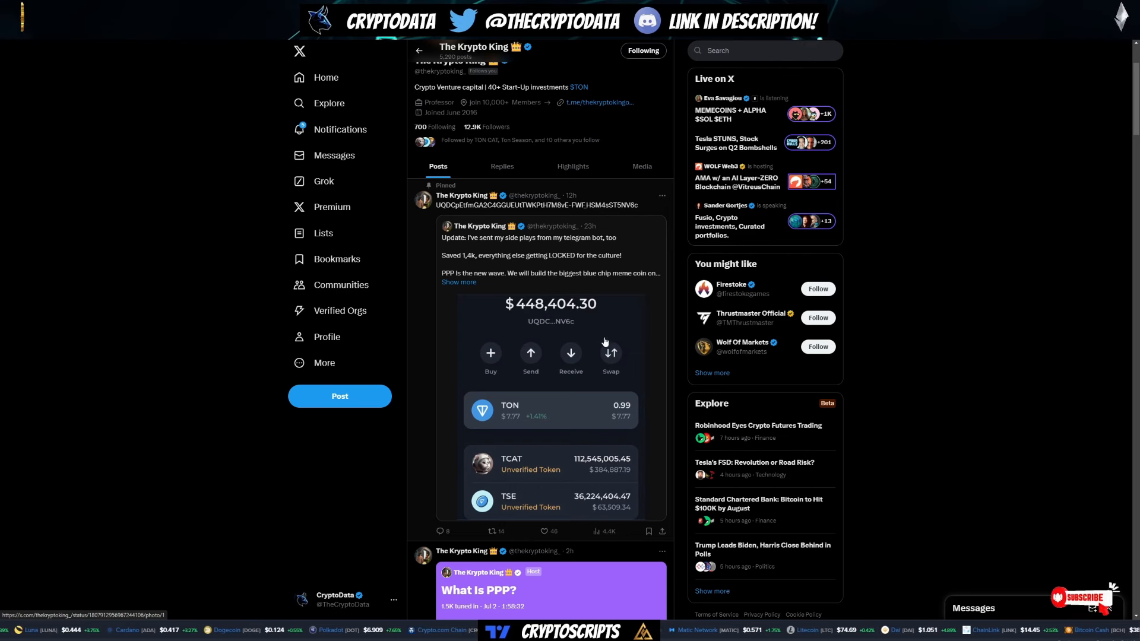
{"action": "mouse_move", "coordinate": [610, 354]}
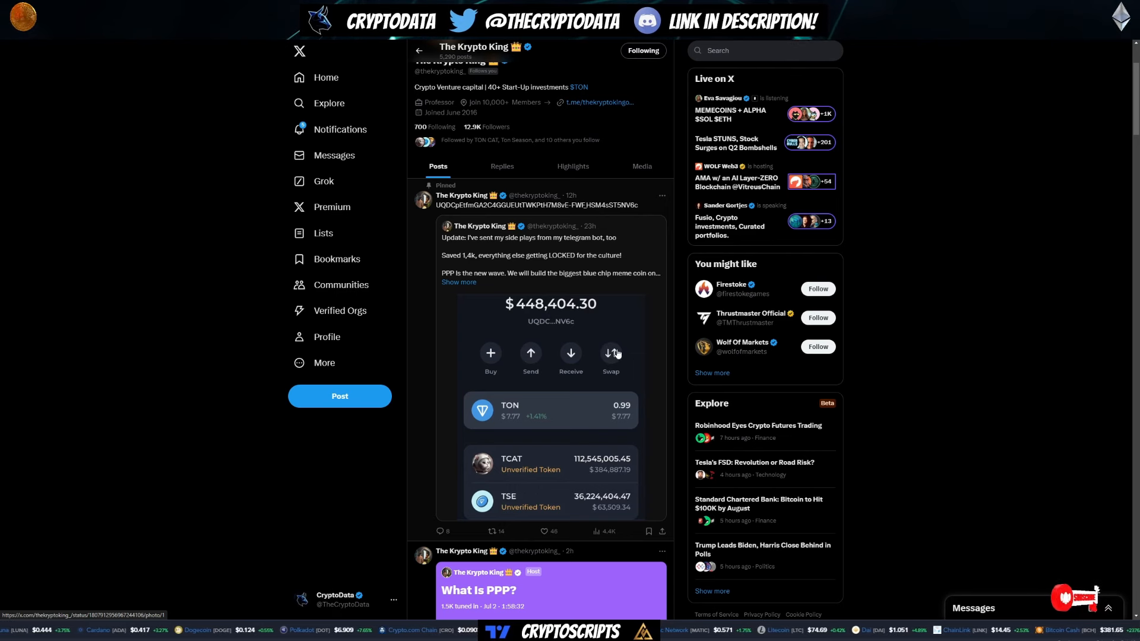
{"action": "mouse_move", "coordinate": [621, 356]}
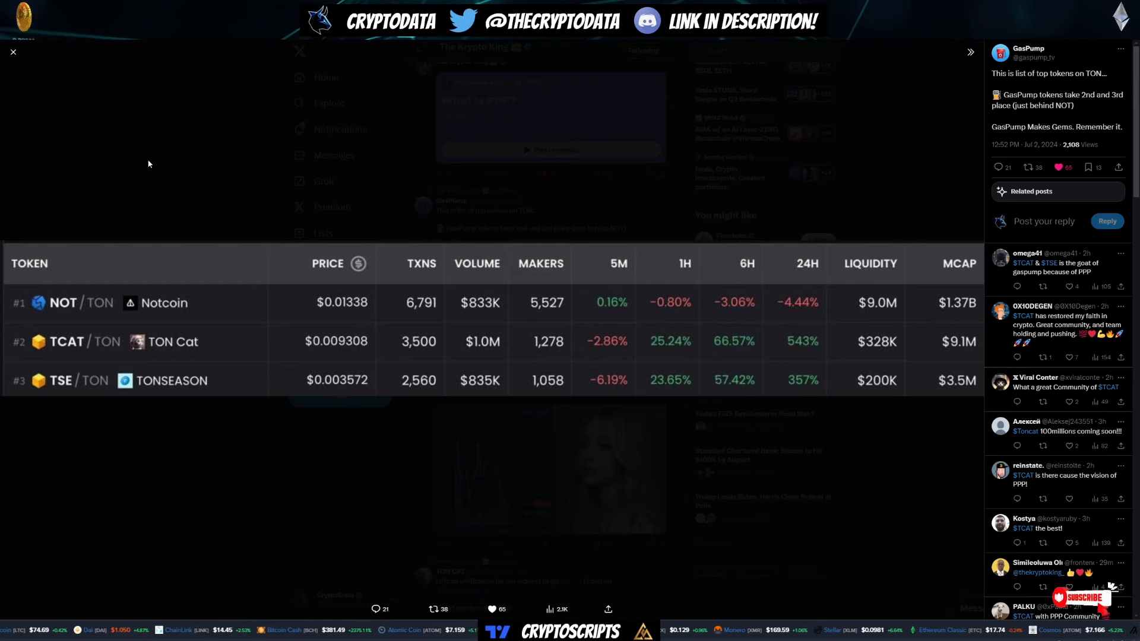
Return from the enlarged NOT/TCAT/TSE token table image to meow's profile.
{"action": "left_click", "coordinate": [12, 51]}
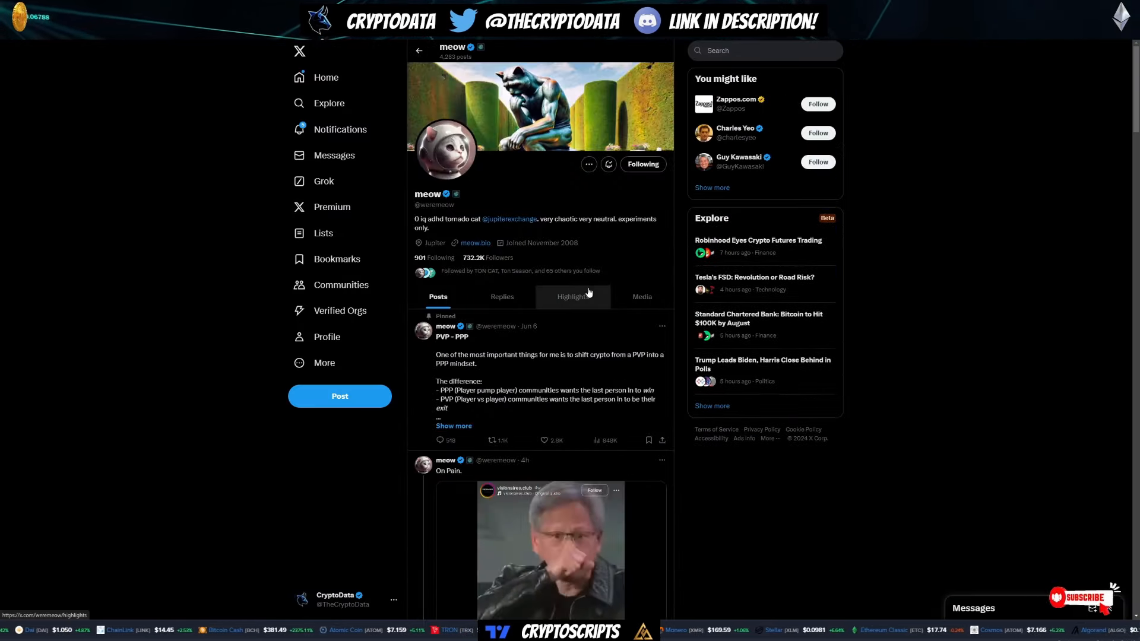
Scroll to The Krypto King's PPP spaces repost on meow's profile and select it.
{"action": "scroll", "scroll_direction": "down", "scroll_amount": 3}
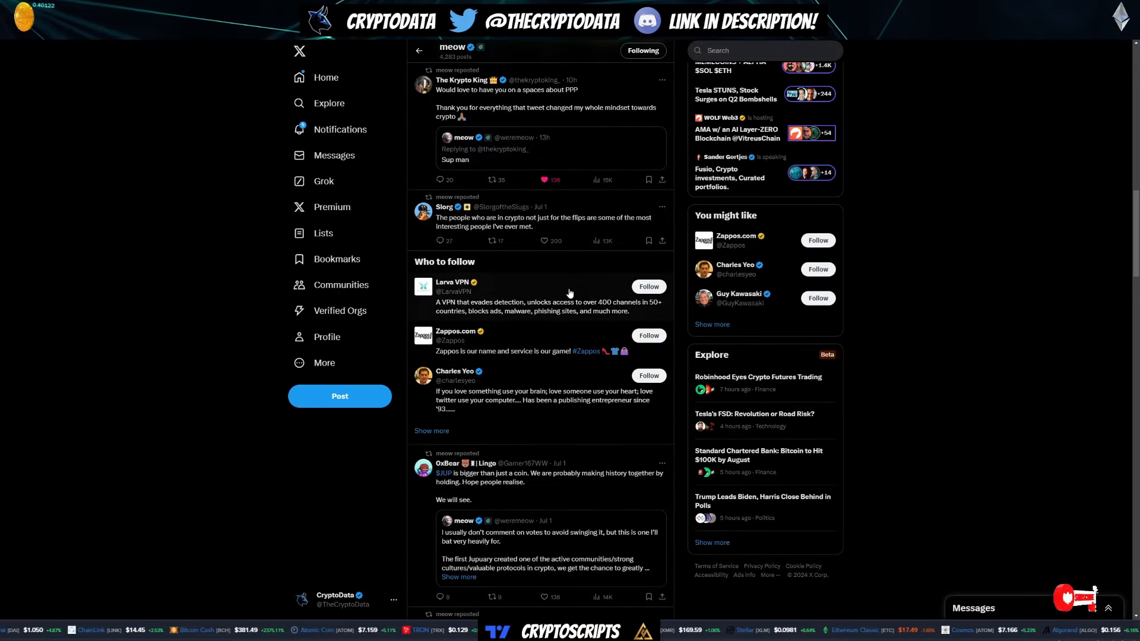
{"action": "left_click", "coordinate": [455, 160]}
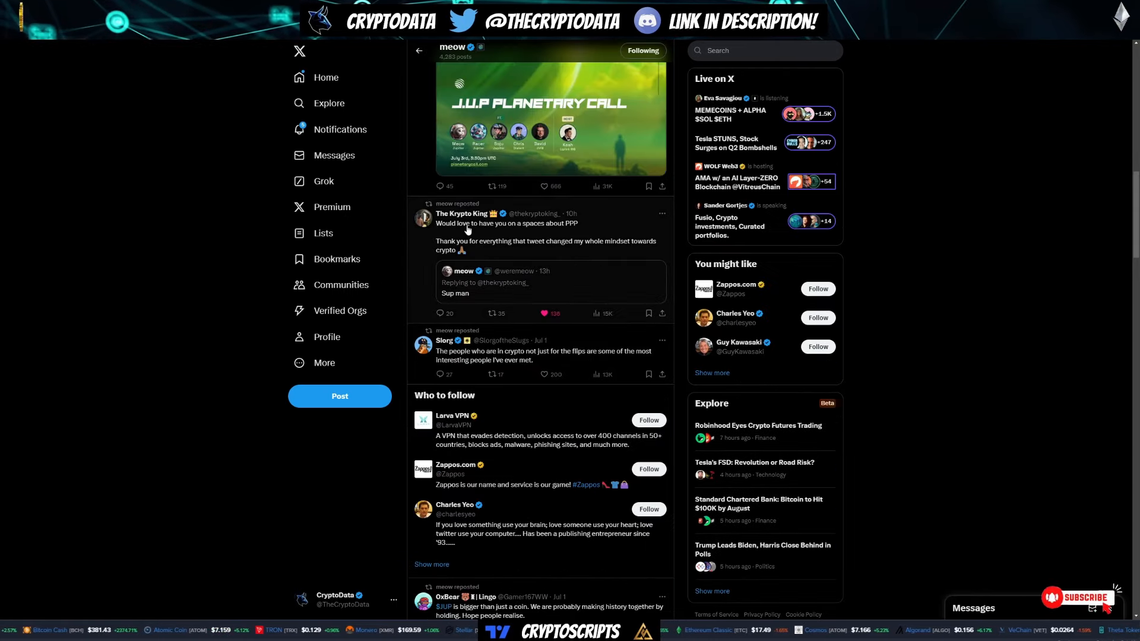
{"action": "mouse_move", "coordinate": [575, 225]}
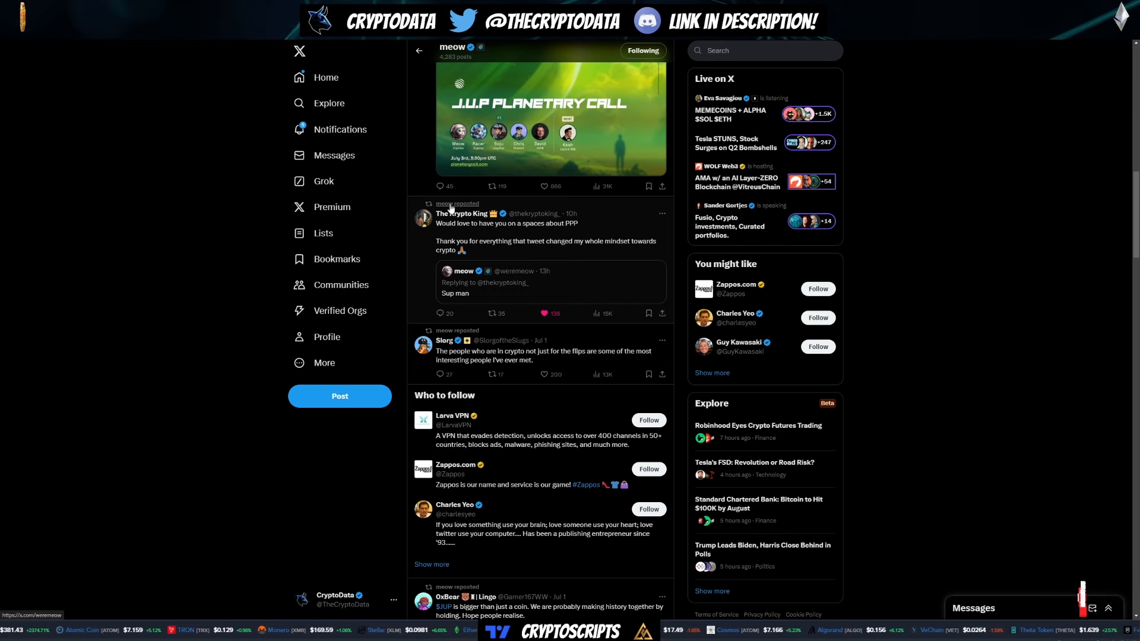
{"action": "mouse_move", "coordinate": [451, 208]}
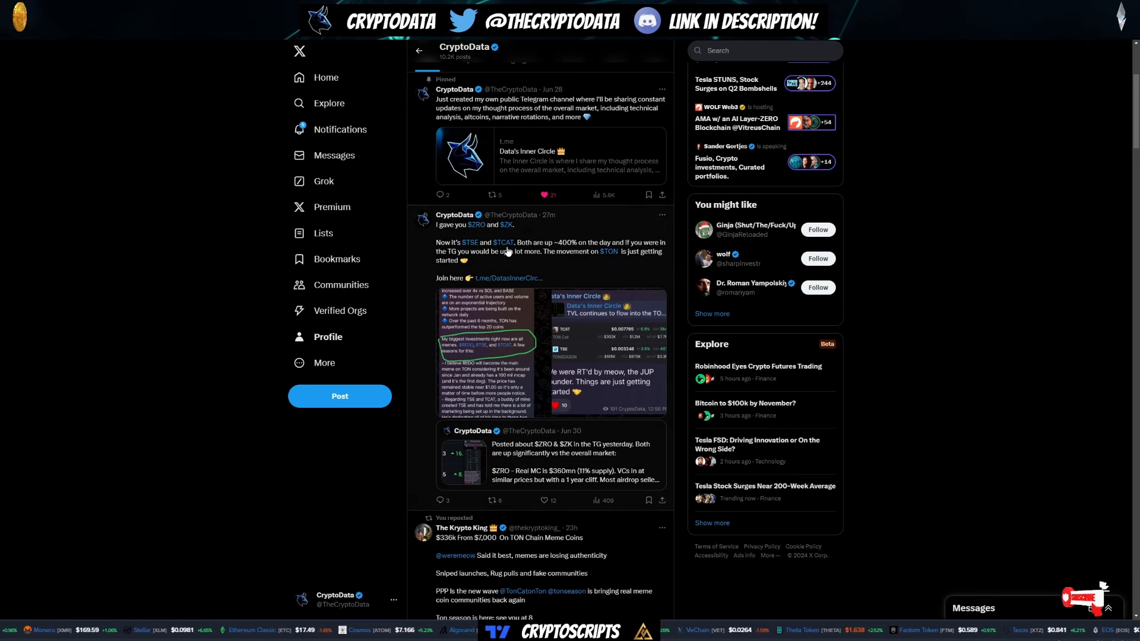
{"action": "mouse_move", "coordinate": [503, 242]}
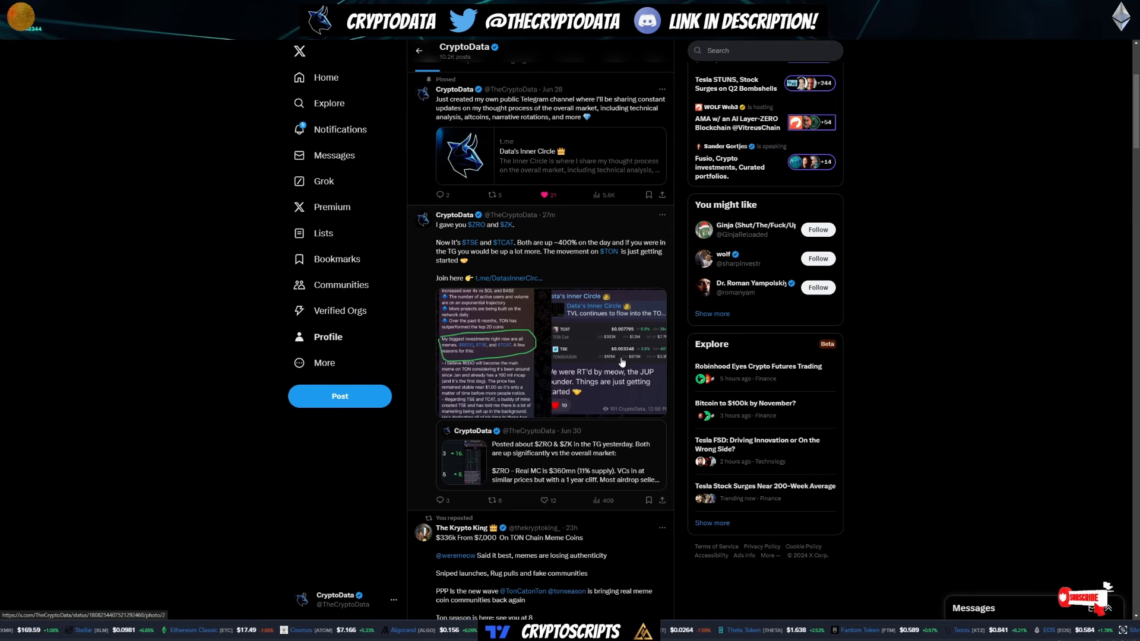
{"action": "mouse_move", "coordinate": [623, 361]}
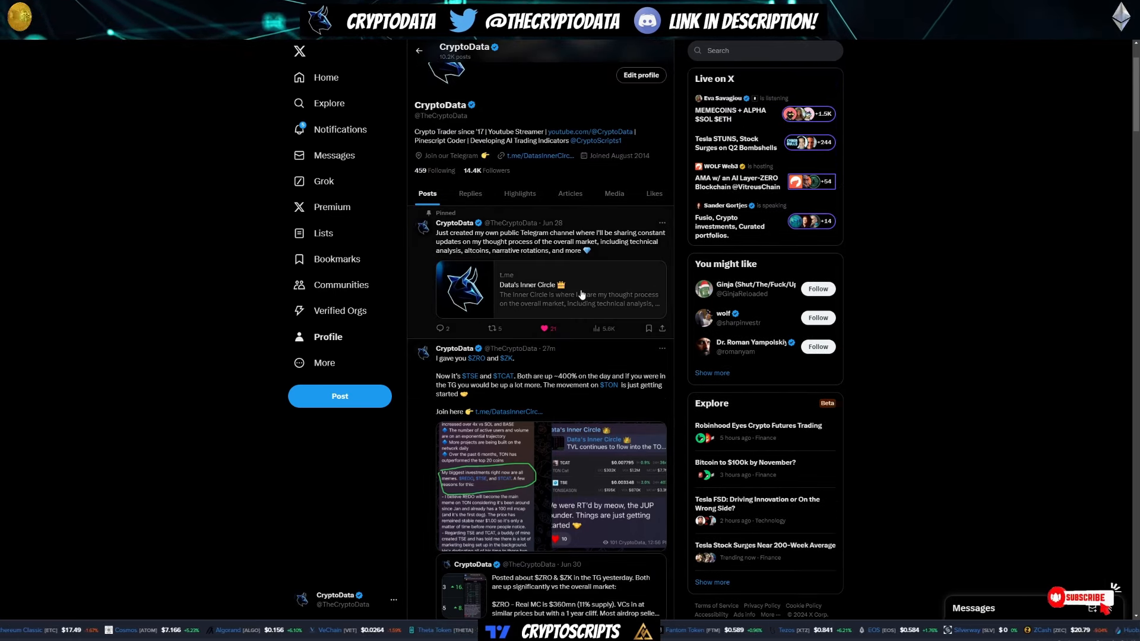
{"action": "scroll", "scroll_direction": "down", "scroll_amount": 3}
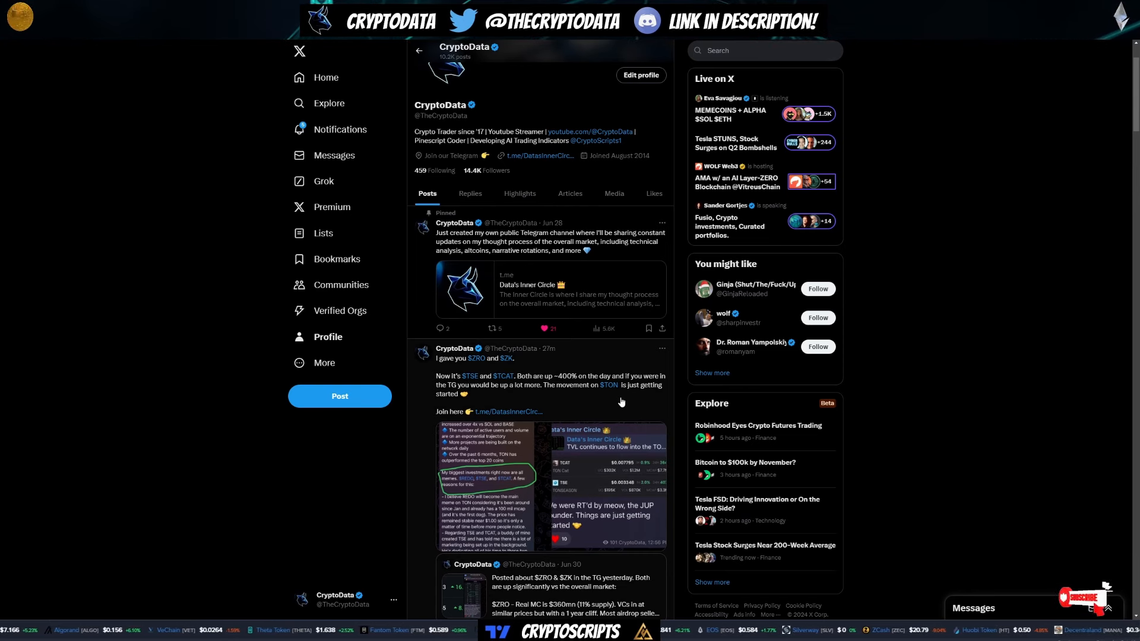
{"action": "mouse_move", "coordinate": [755, 163]}
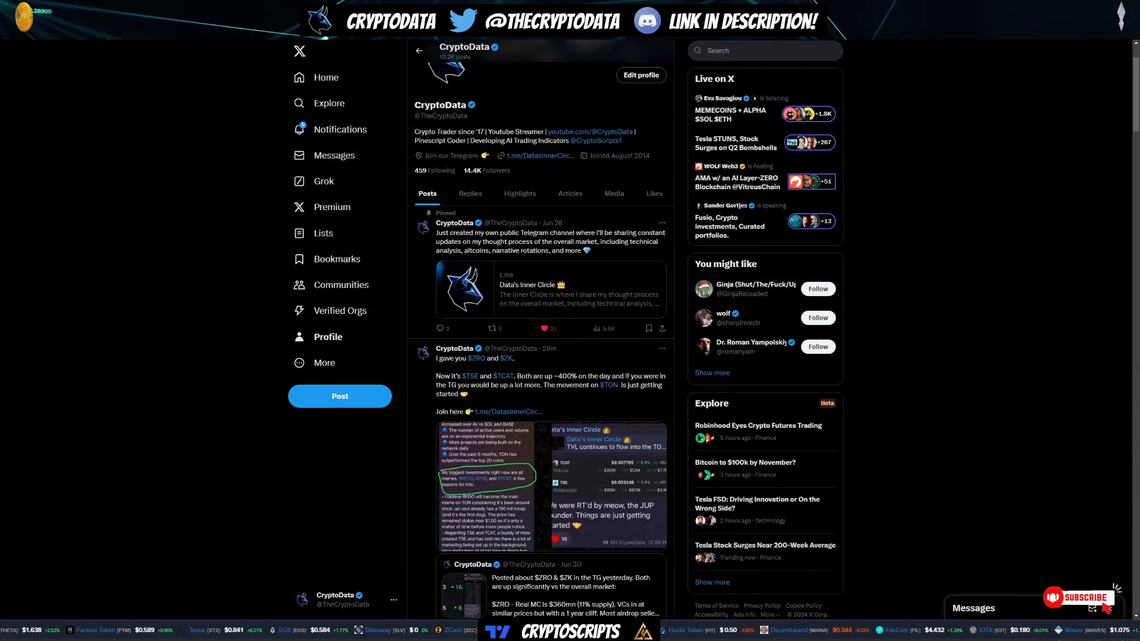
{"action": "scroll", "scroll_direction": "down", "scroll_amount": 3}
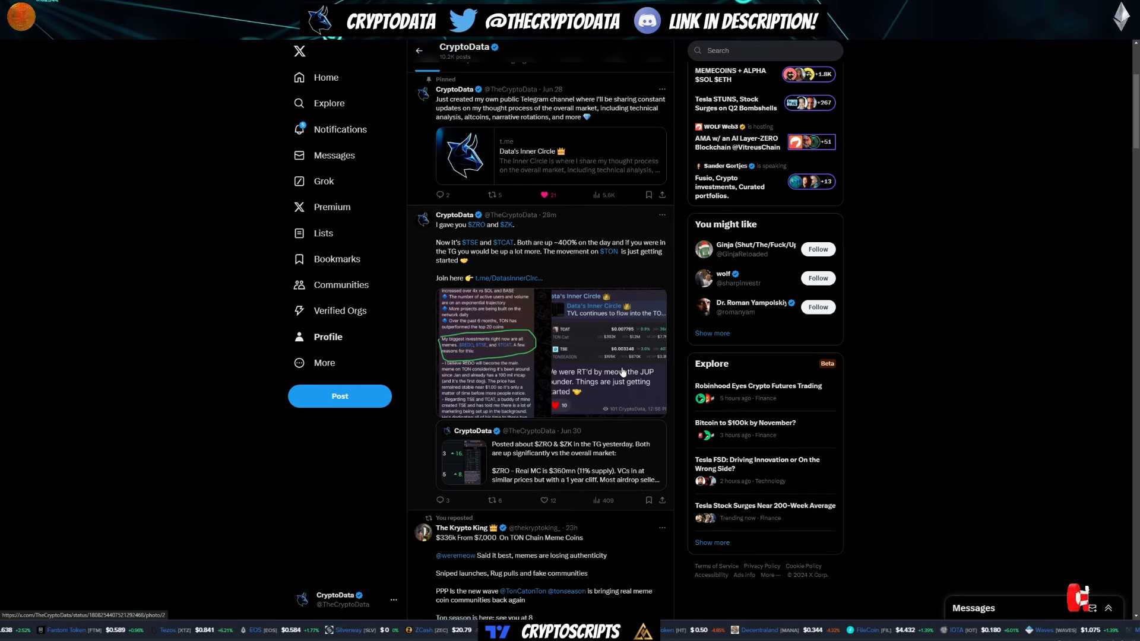